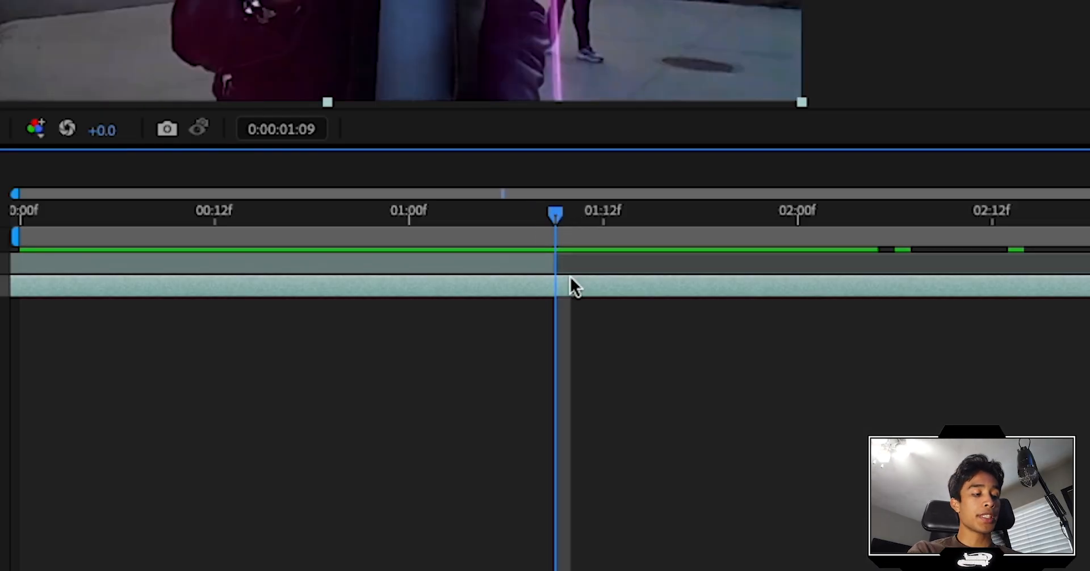
Step: Split the clip layer repeatedly with Cmd+Shift+D to isolate a short middle piece
key(cmd+shift+d)
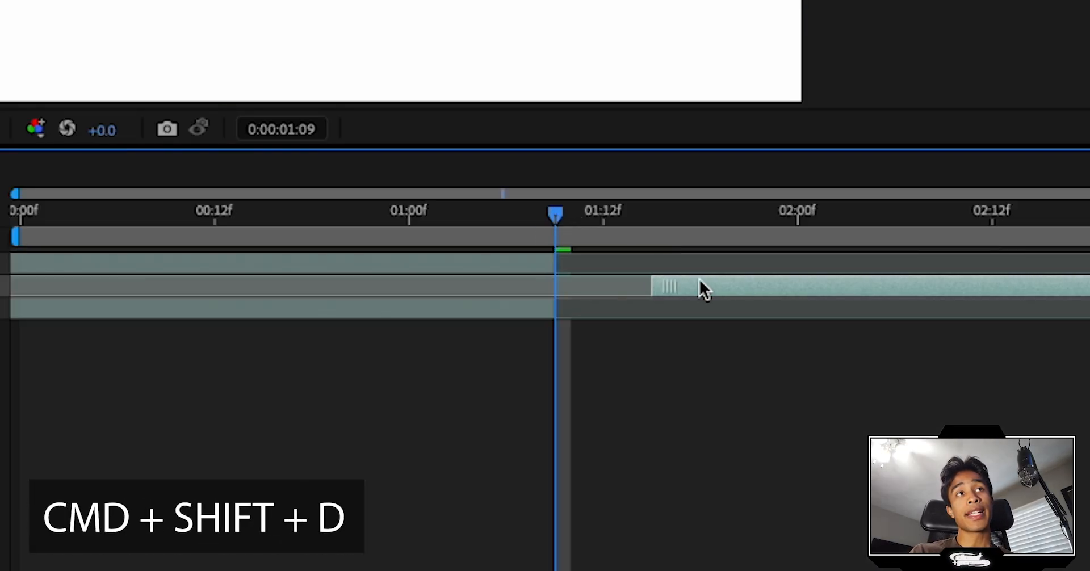
key(cmd+shift+d)
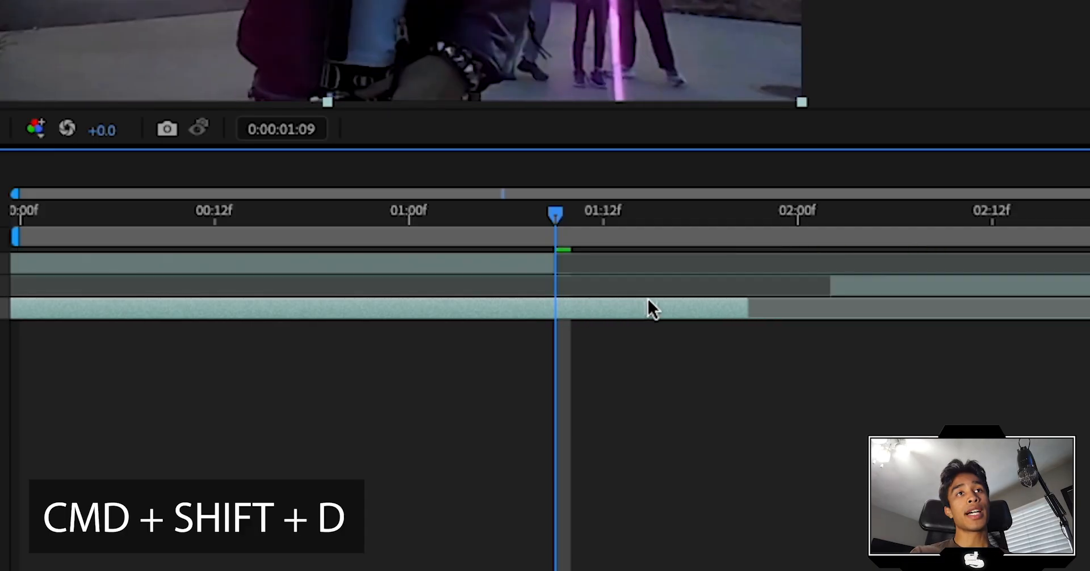
key(cmd+shift+d)
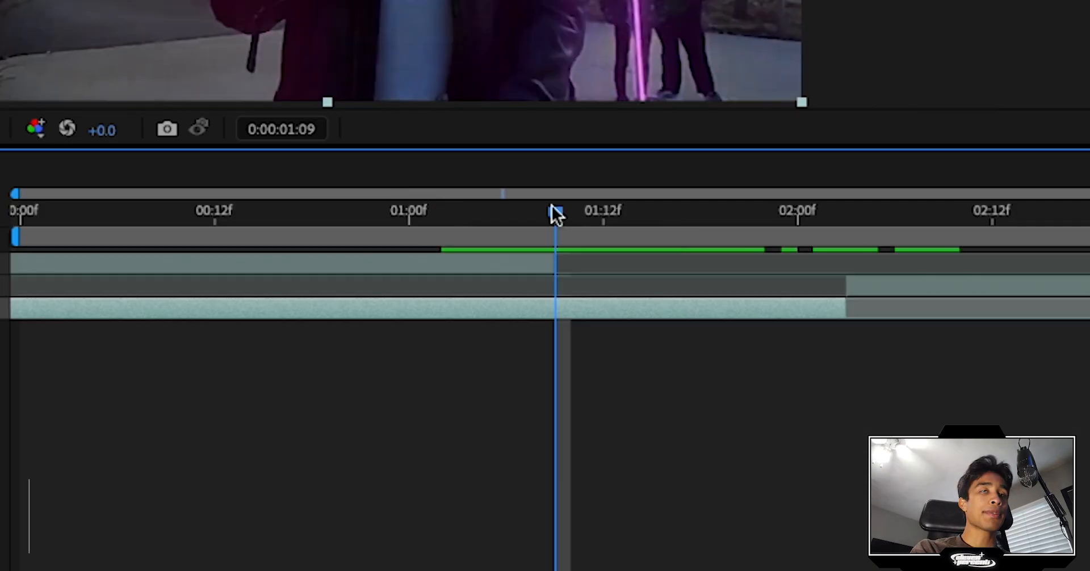
key(cmd+shift+d)
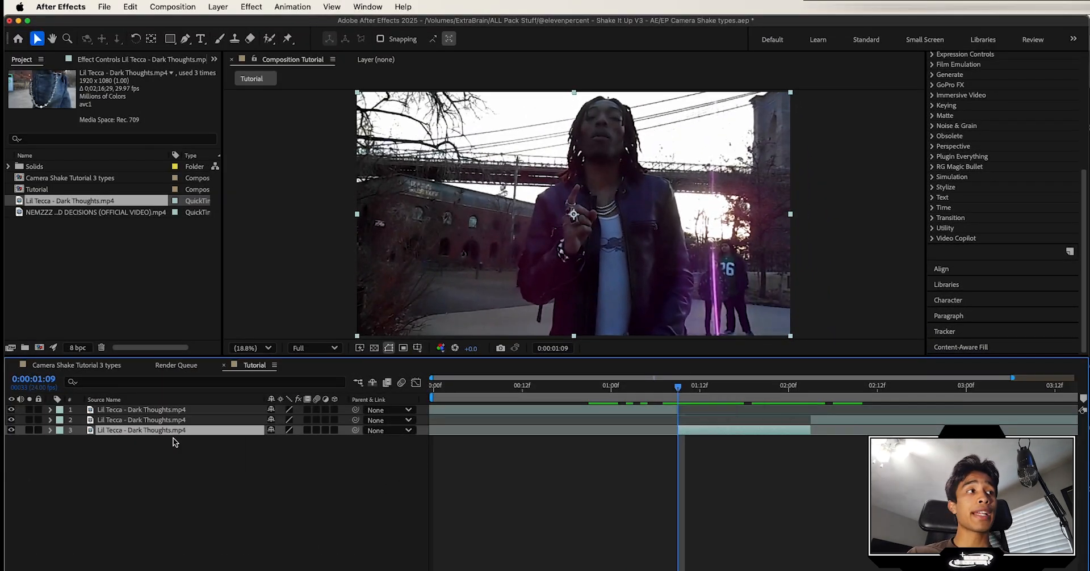
Step: Enable time remapping on the middle piece and drag its middle keyframe earlier to retime it
click(50, 430)
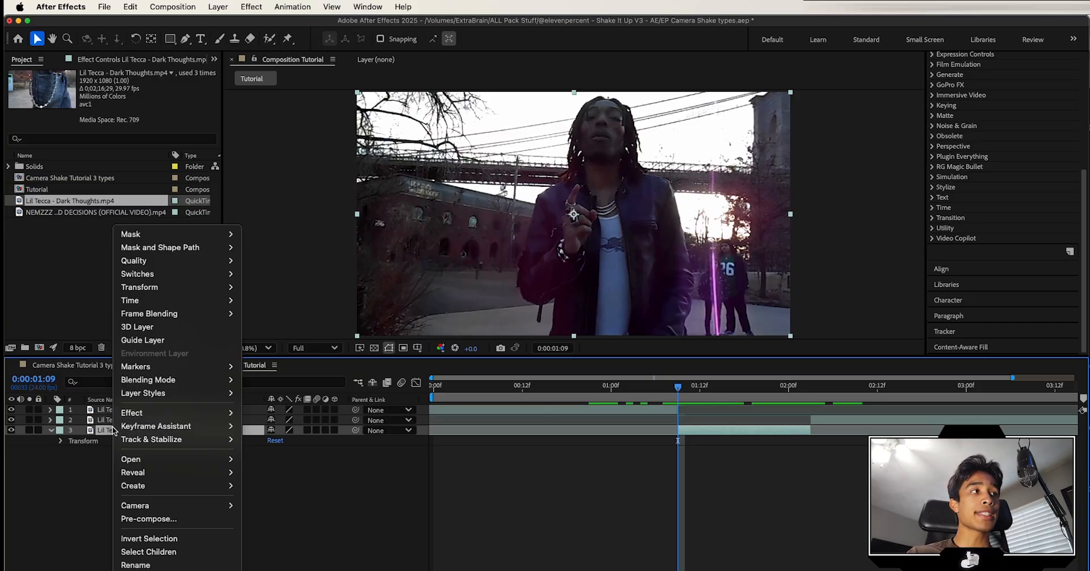
mouse_move(129, 299)
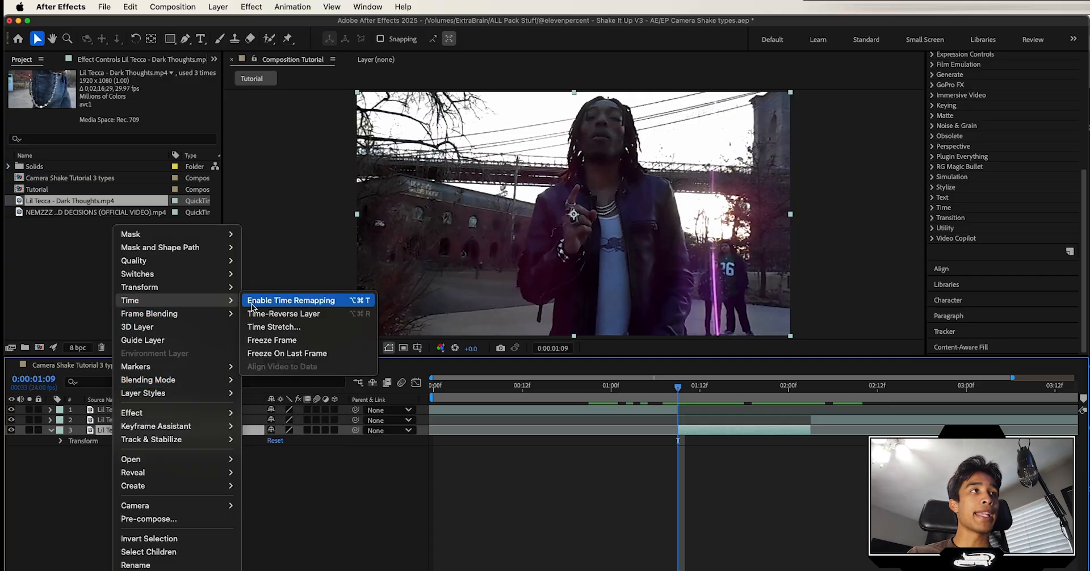
click(291, 300)
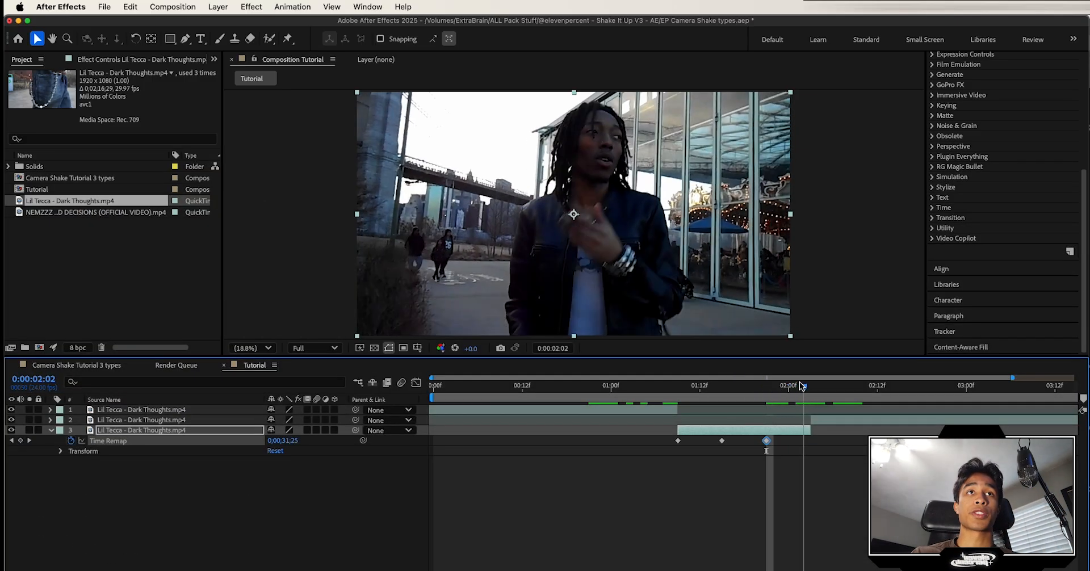
click(810, 385)
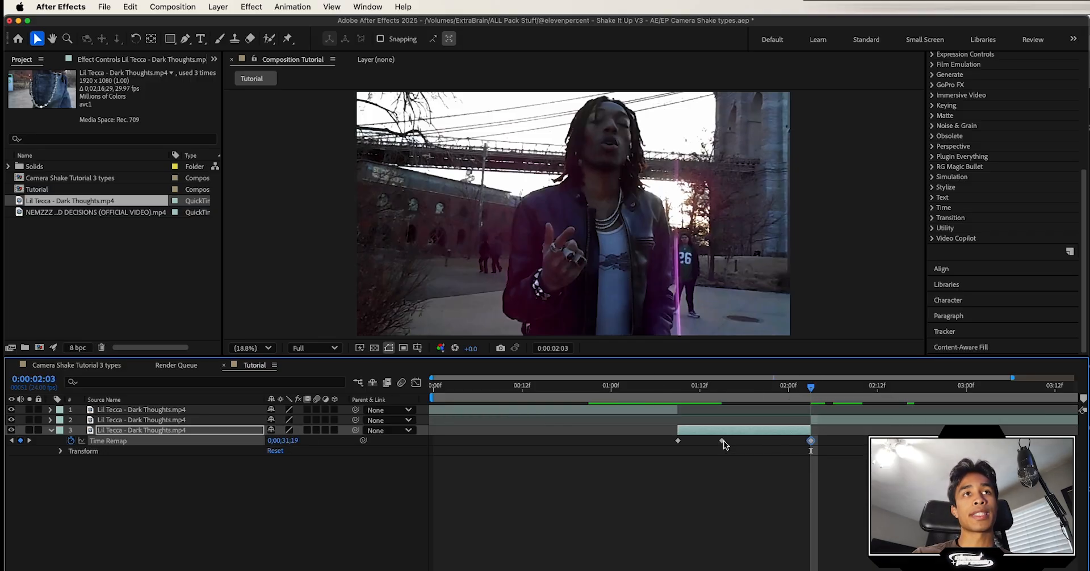
click(641, 386)
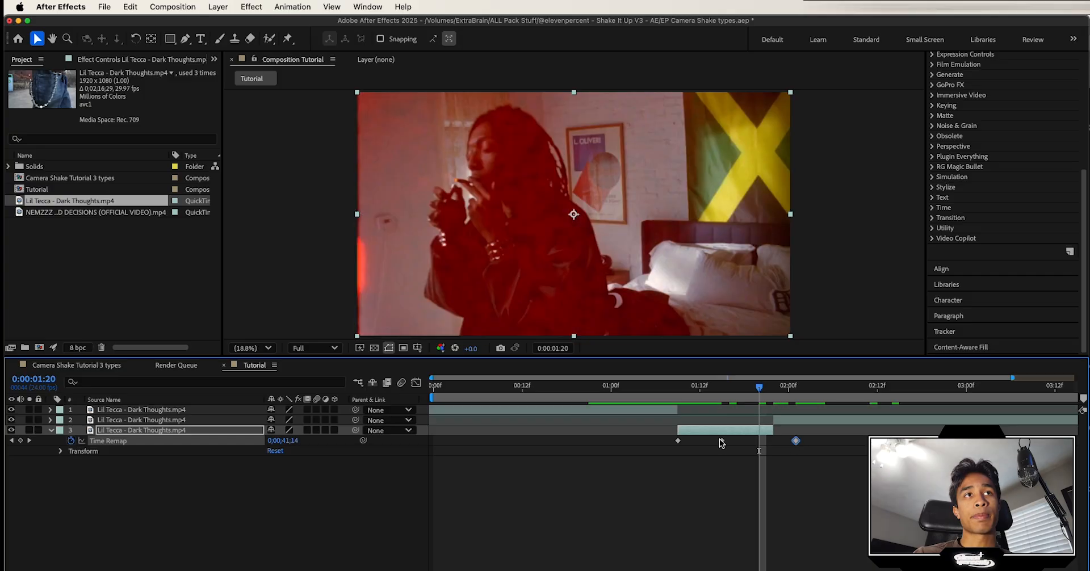
drag(758, 385, 685, 385)
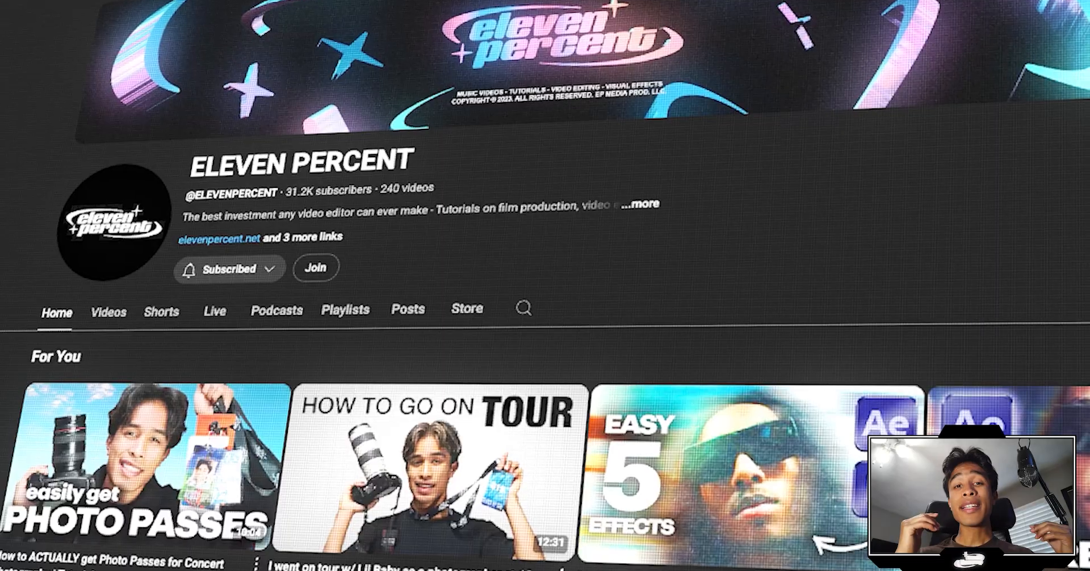
scroll(down, 3)
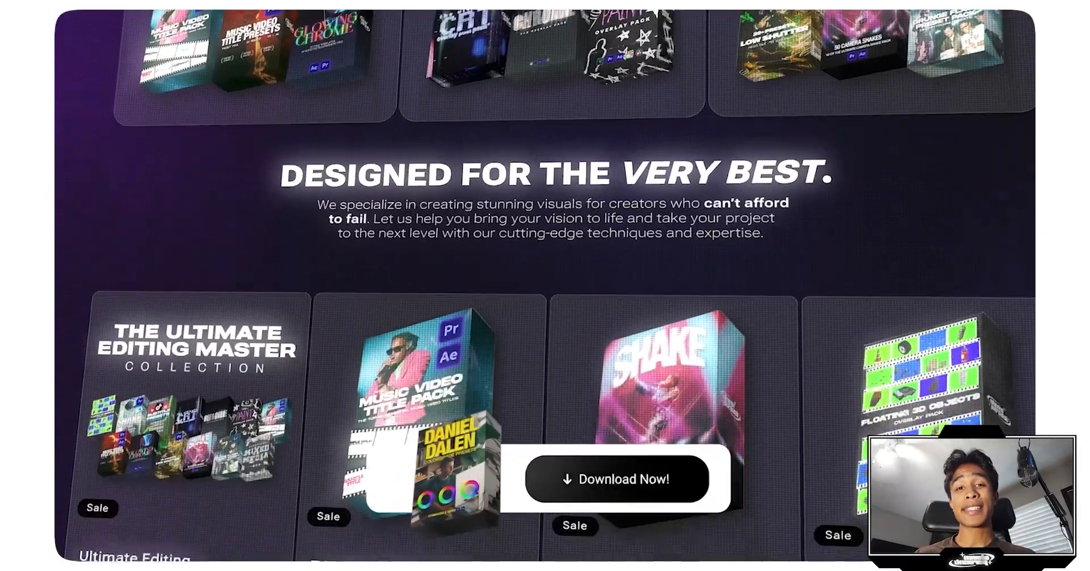
scroll(down, 3)
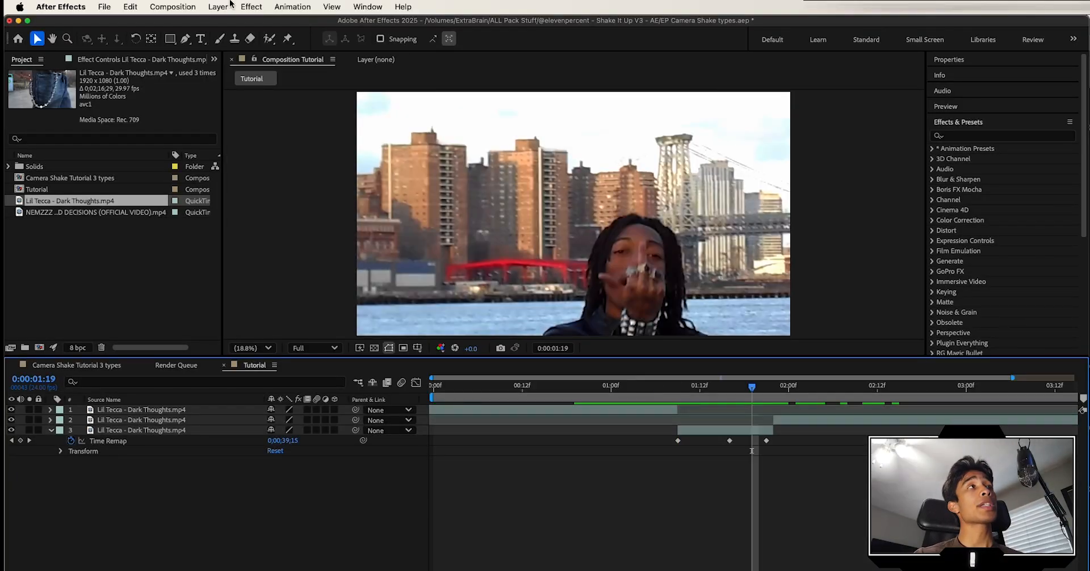
Step: Create an adjustment layer, duplicate it, and trim the copy's in-point to the cut
click(217, 6)
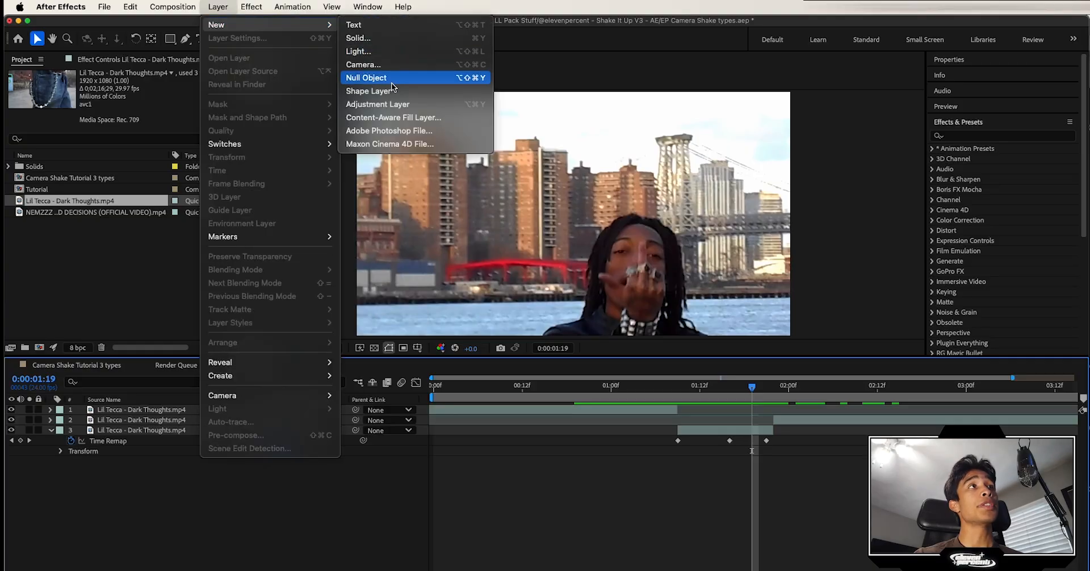
click(377, 104)
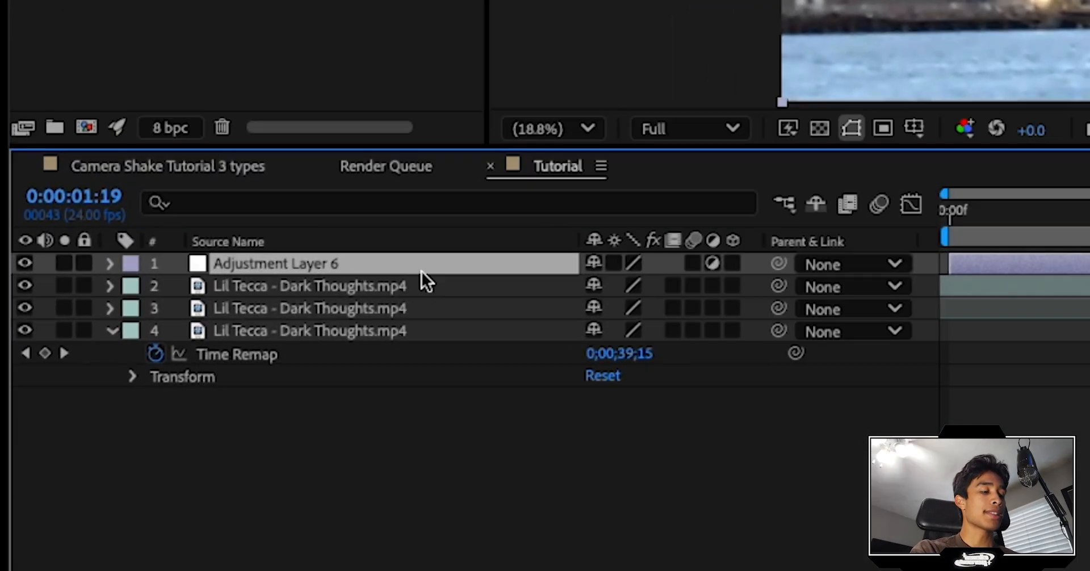
key(cmd+d)
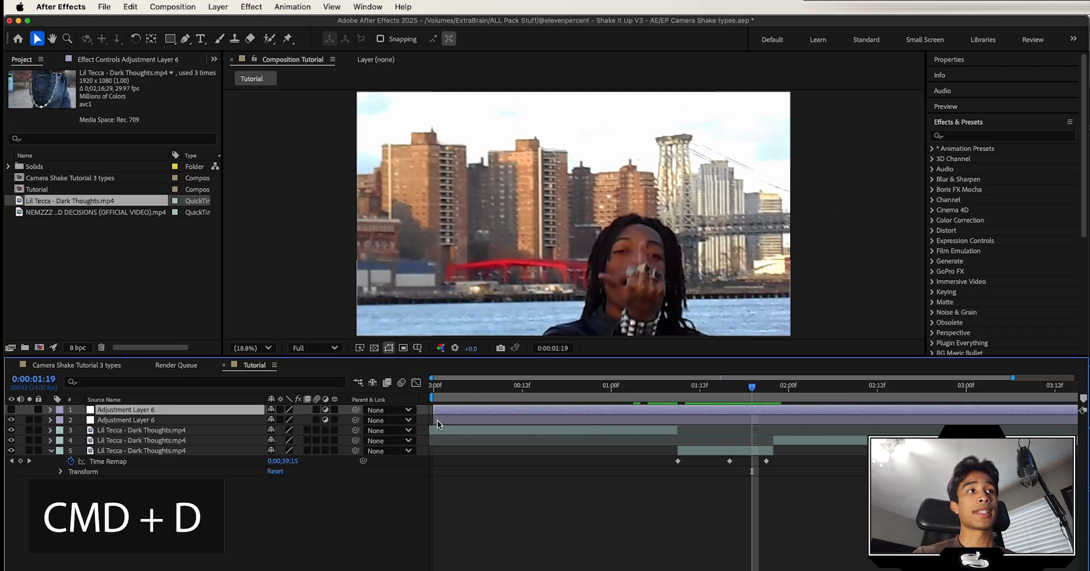
key(cmd+d)
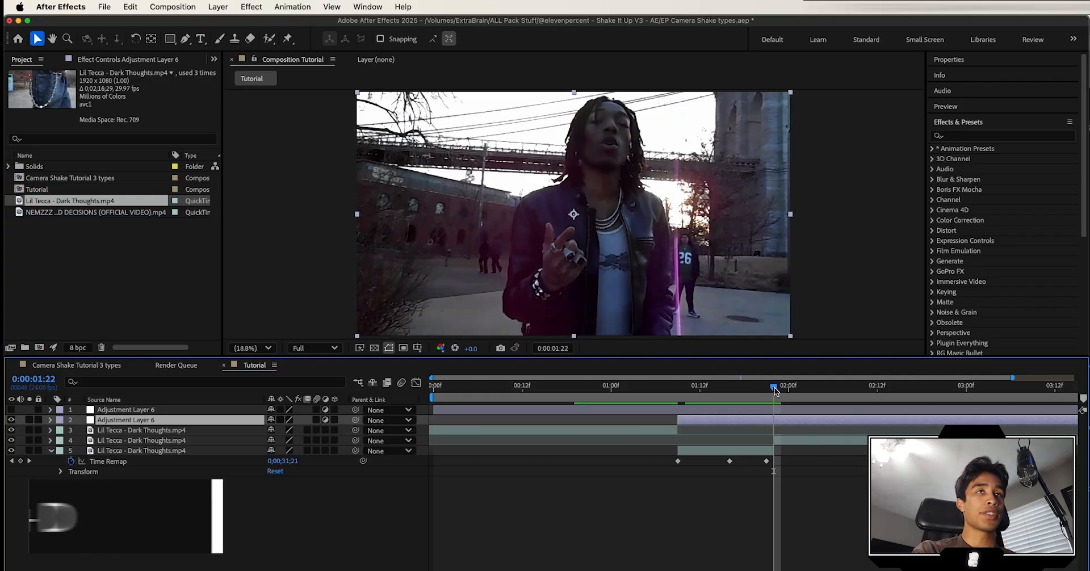
key(cmd+d)
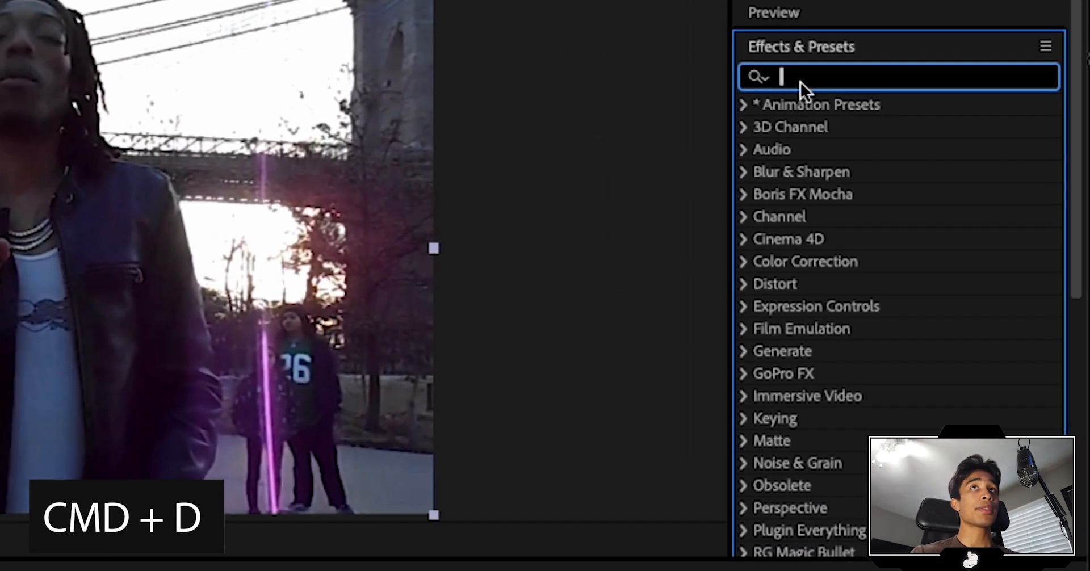
Step: Search Directional Blur, draw a mask on Adjustment Layer 3, and reveal Mask 1
text(direc)
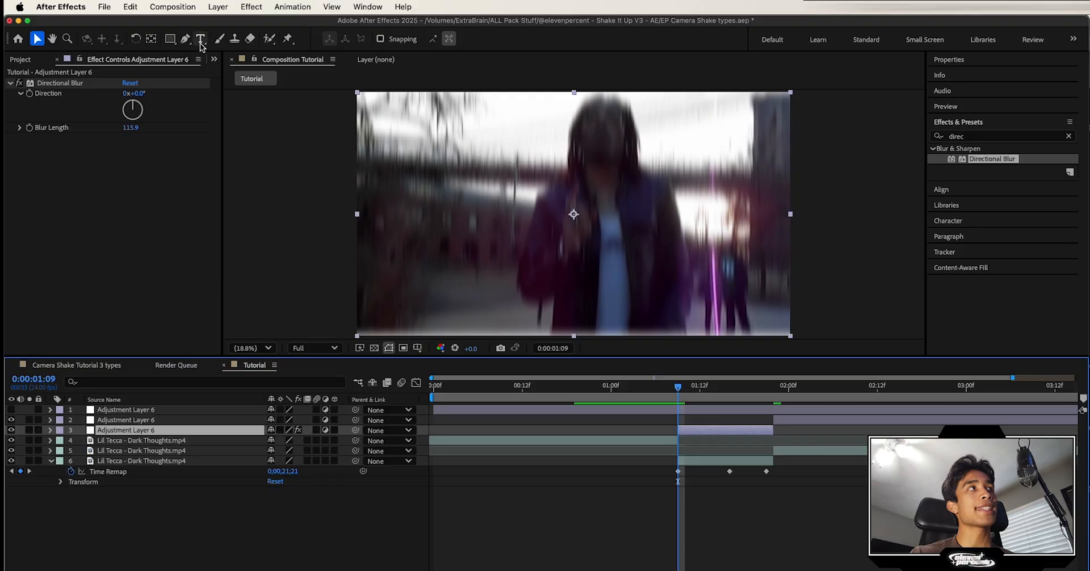
click(170, 38)
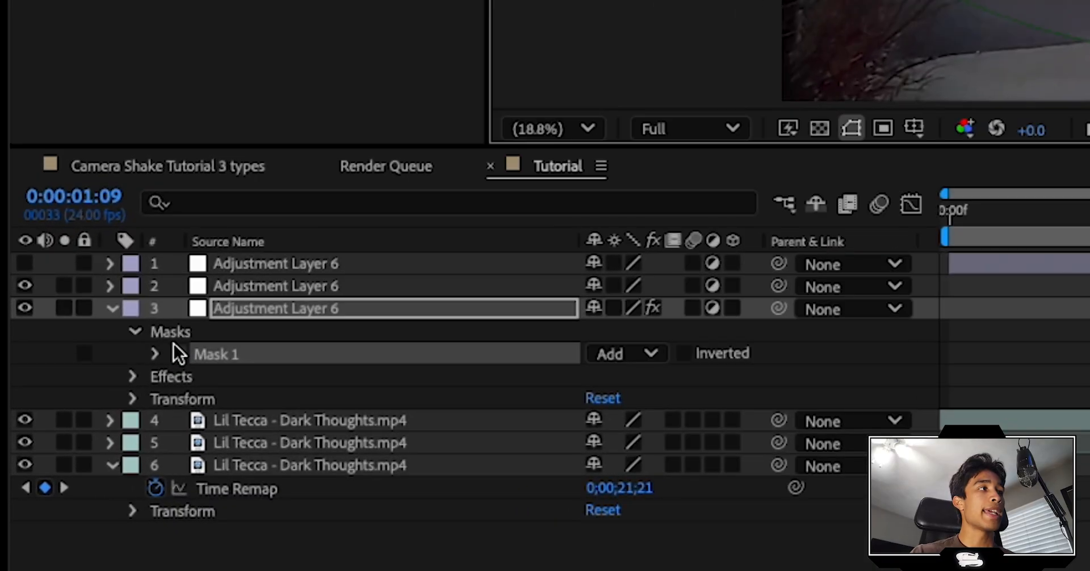
click(155, 354)
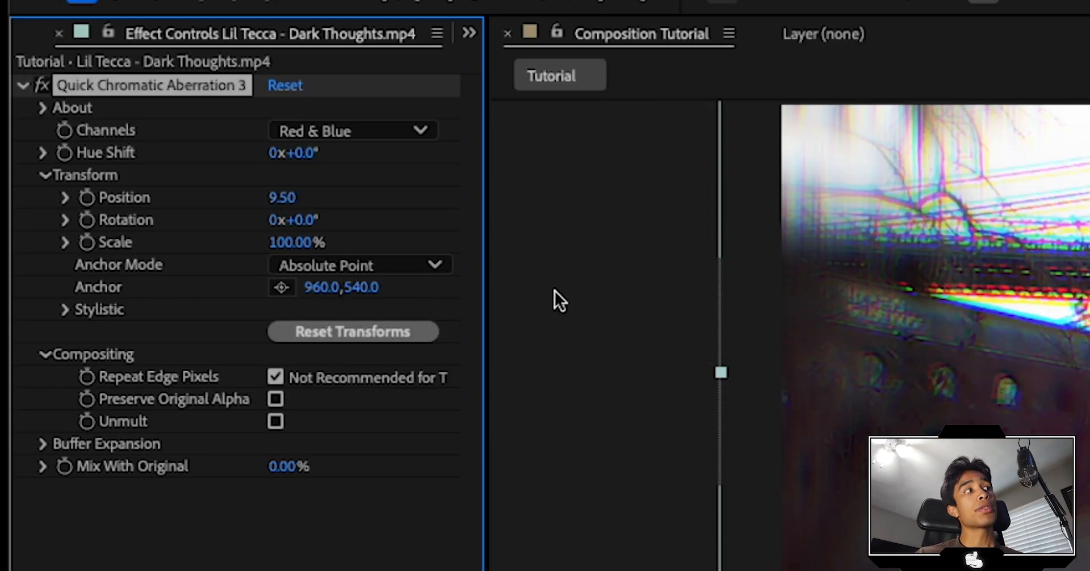
mouse_move(239, 271)
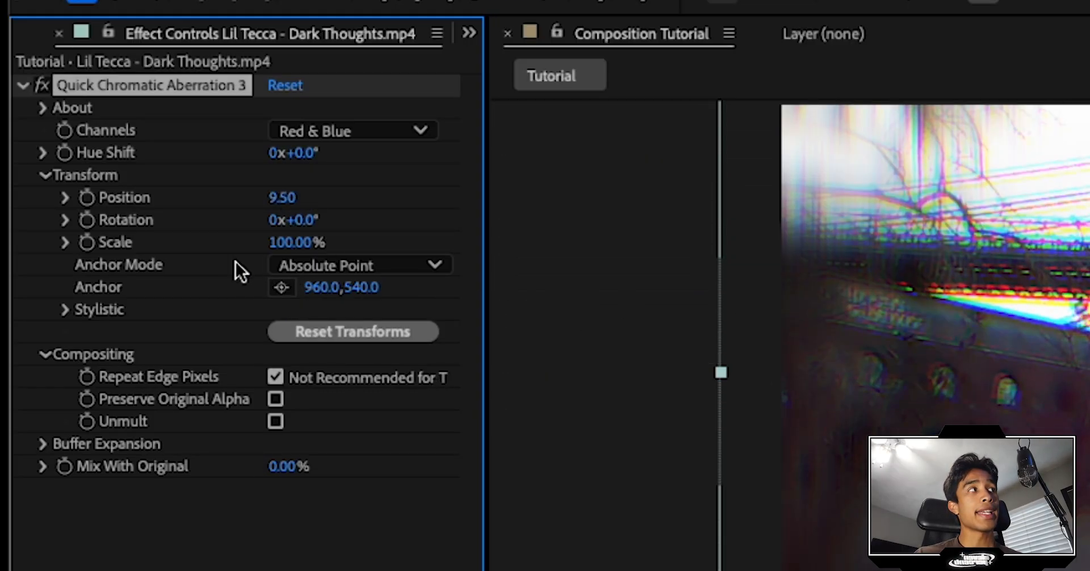
Step: Expand Stylistic on Quick Chromatic Aberration 3, setting Blur to 11 and Position to 6.5
click(64, 309)
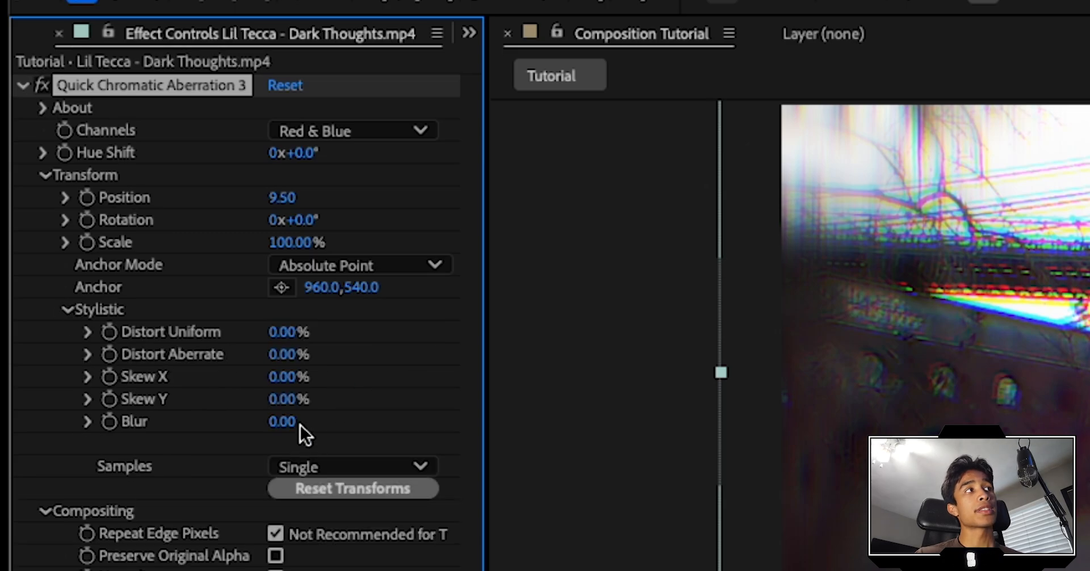
drag(282, 421, 292, 421)
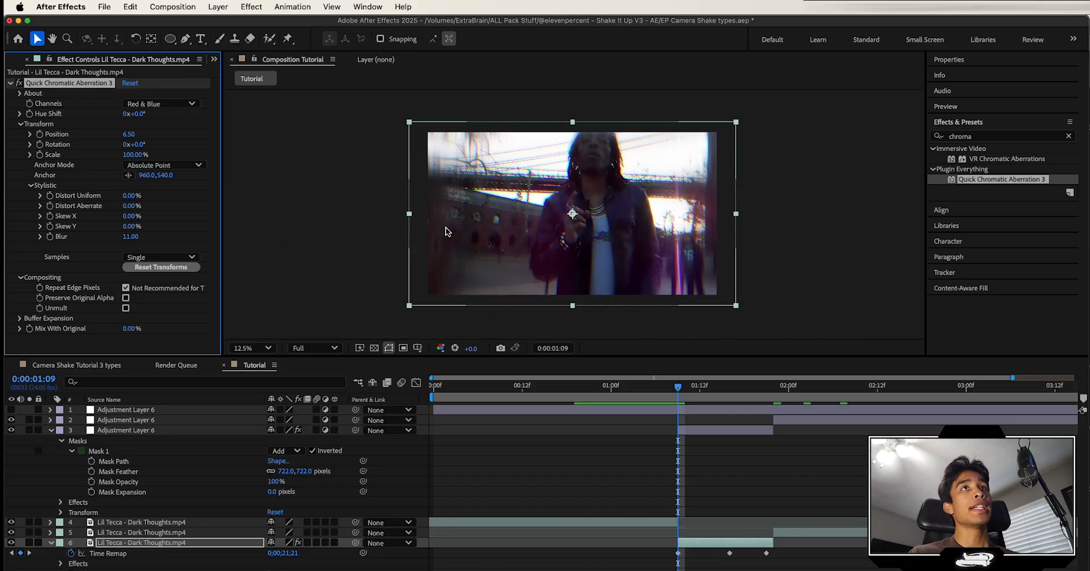
click(248, 348)
text(glow)
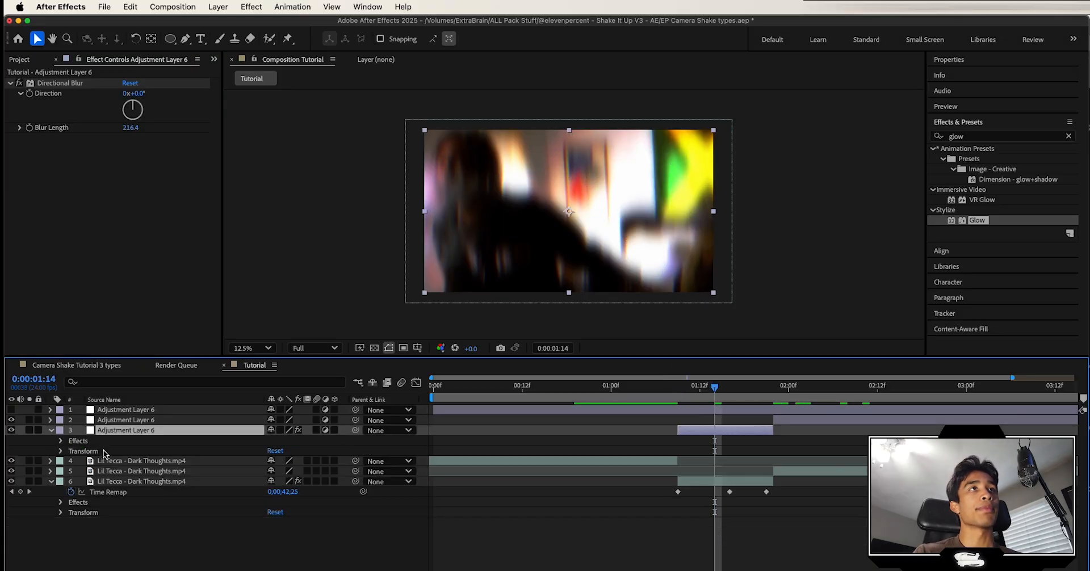
Step: Add CC RepeTile and Mirror effects to Adjustment Layer 1 and shift it earlier
click(667, 385)
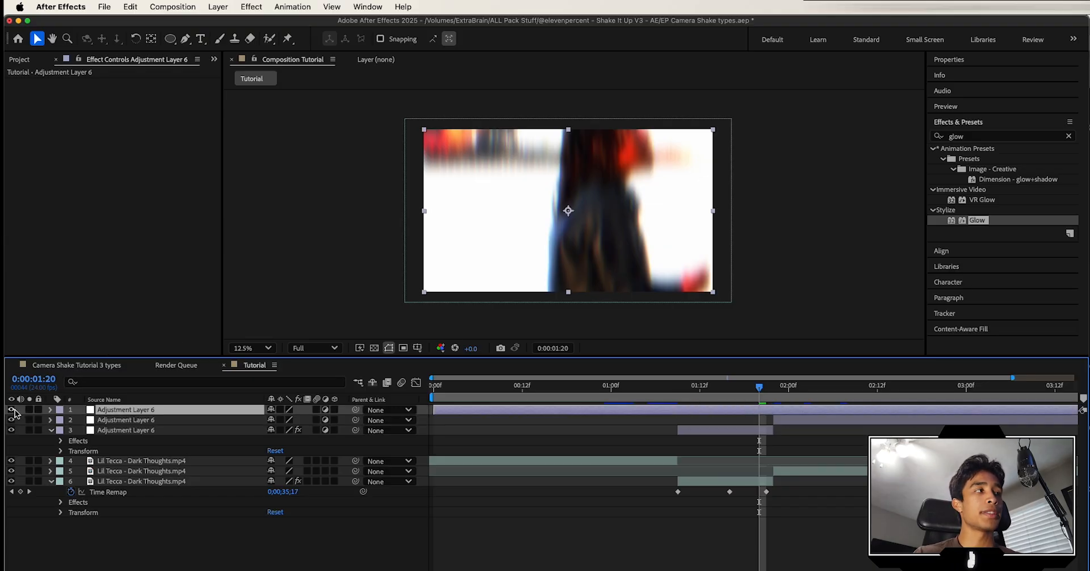
mouse_move(688, 389)
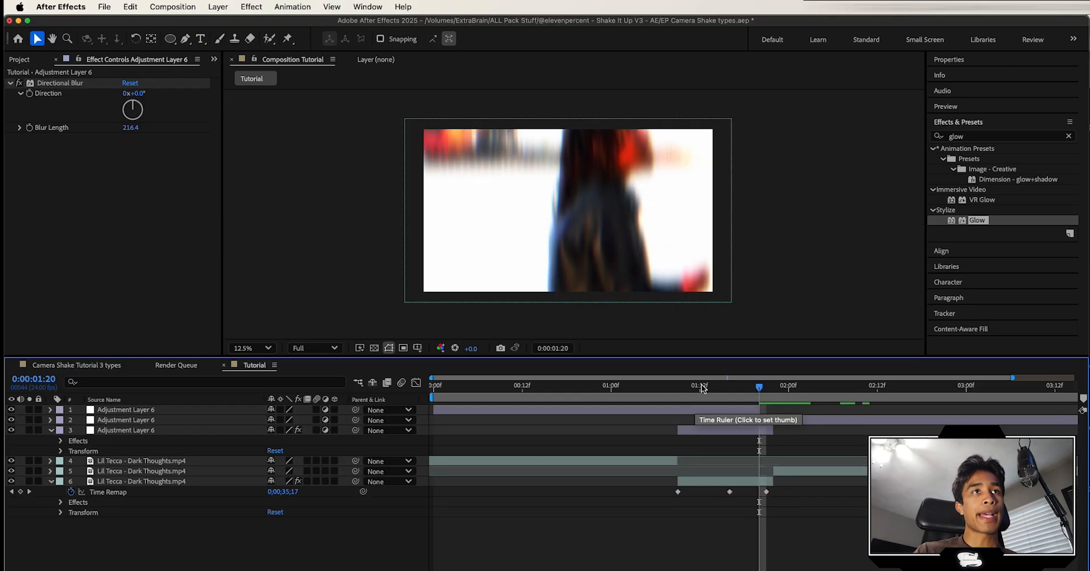
click(610, 384)
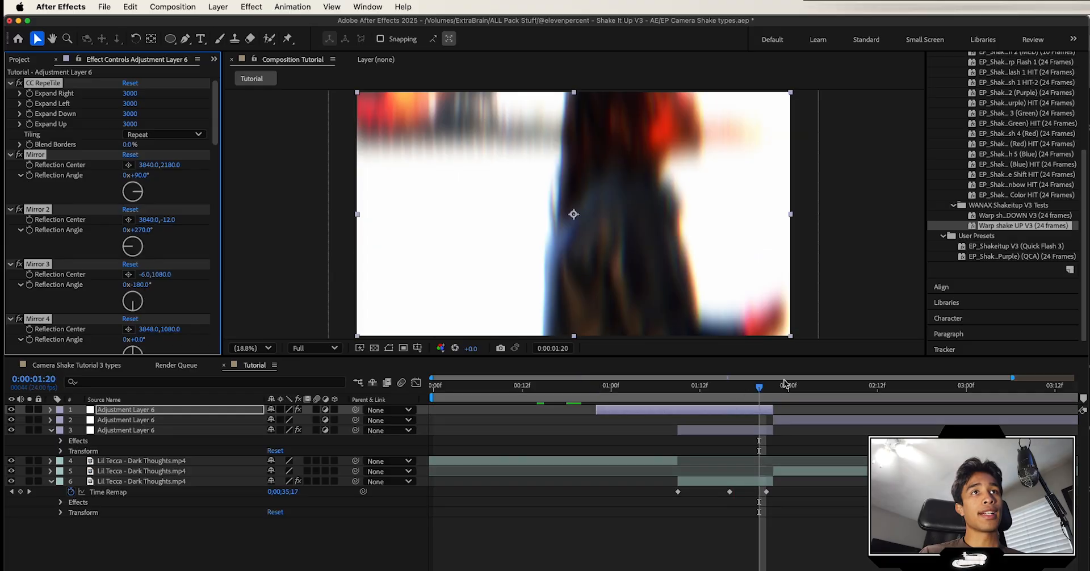
click(529, 385)
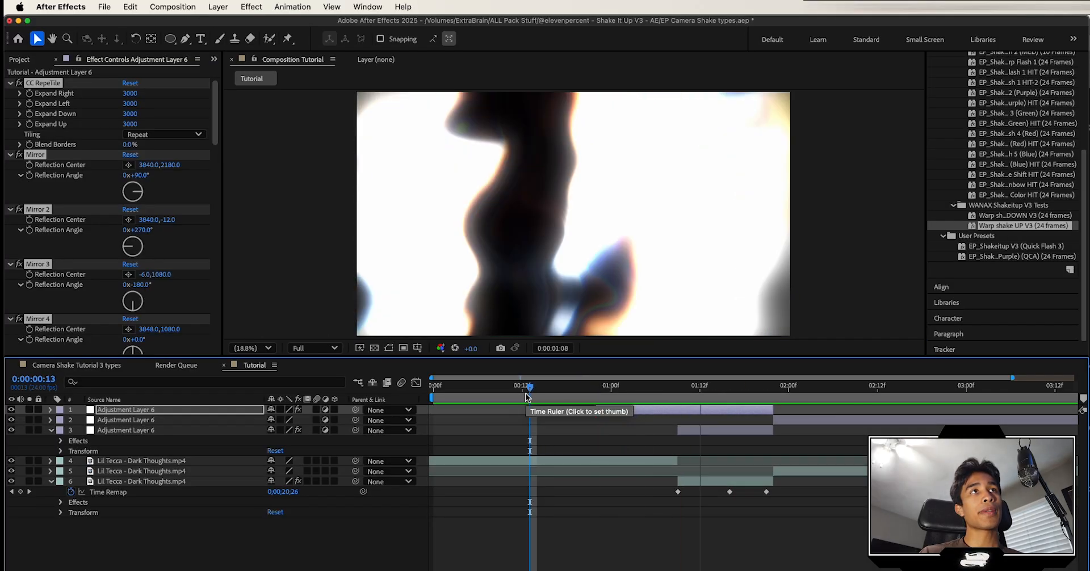
click(804, 385)
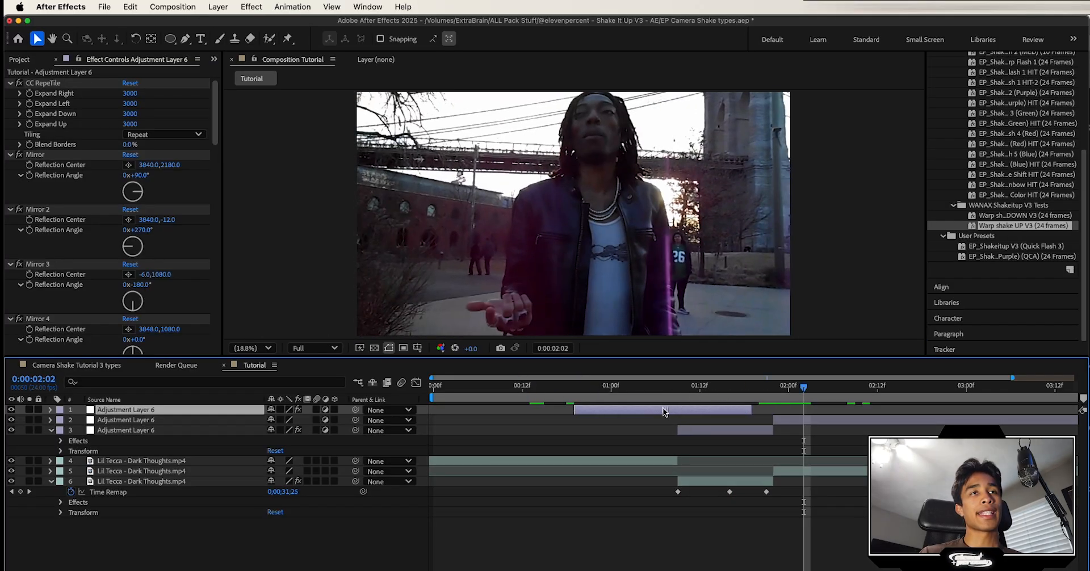
click(559, 386)
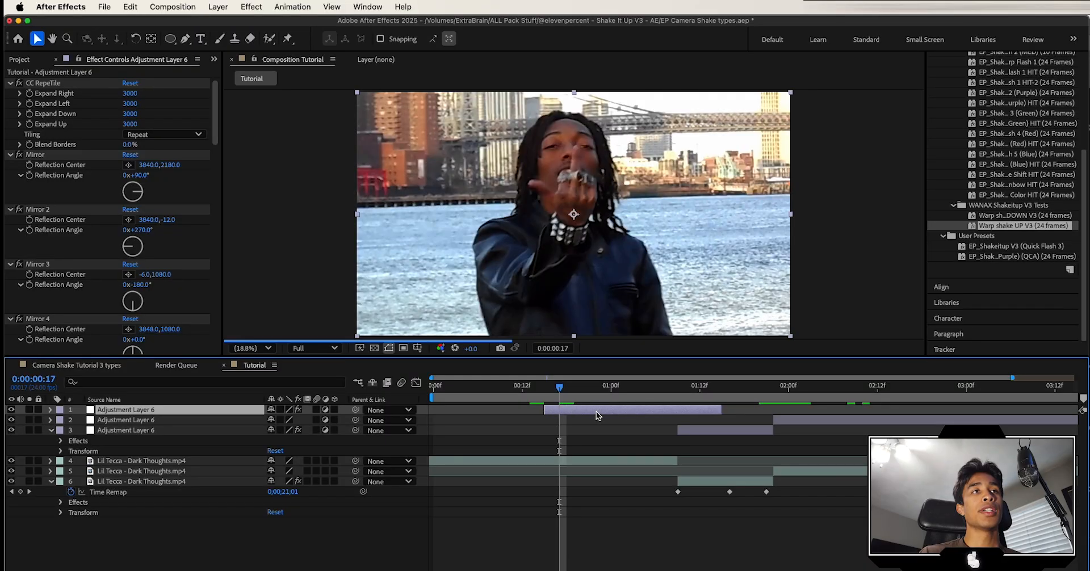
click(517, 386)
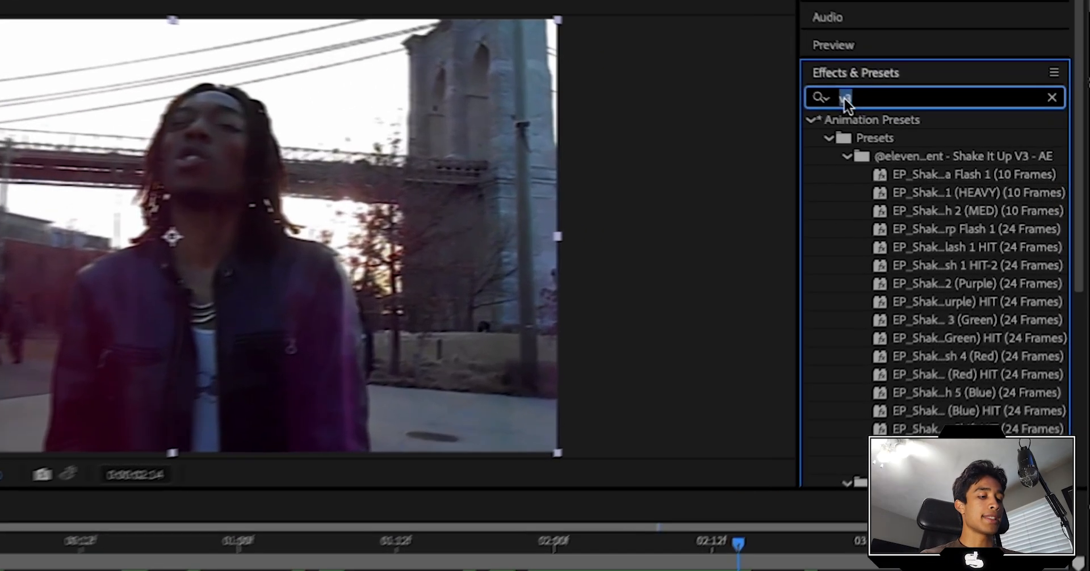
Step: Apply Camera Lens Blur and Lumetri Color, keyframing Basic Correction Exposure to 4.1
text(camer)
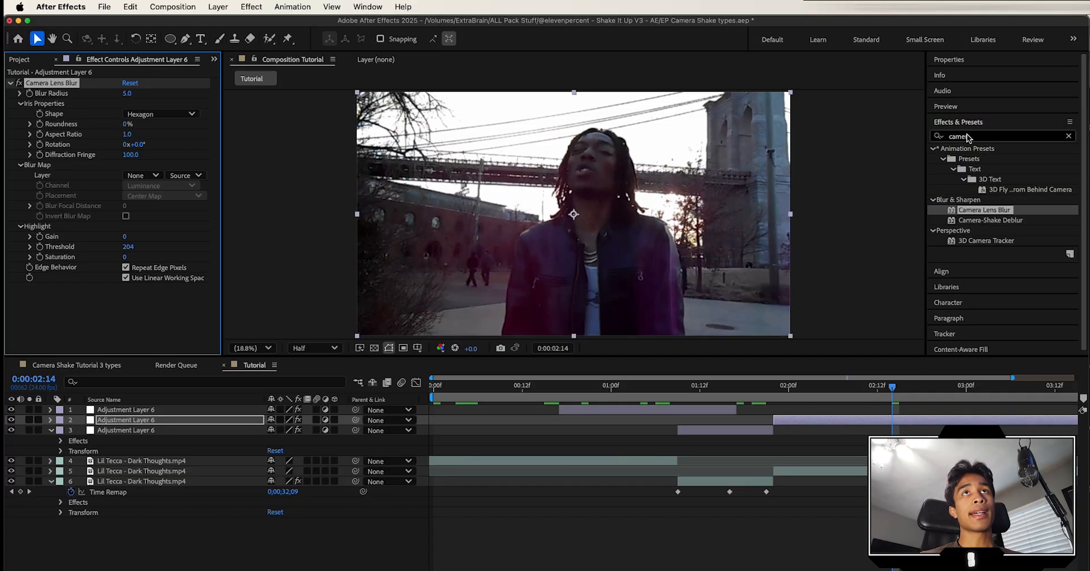
text(lume)
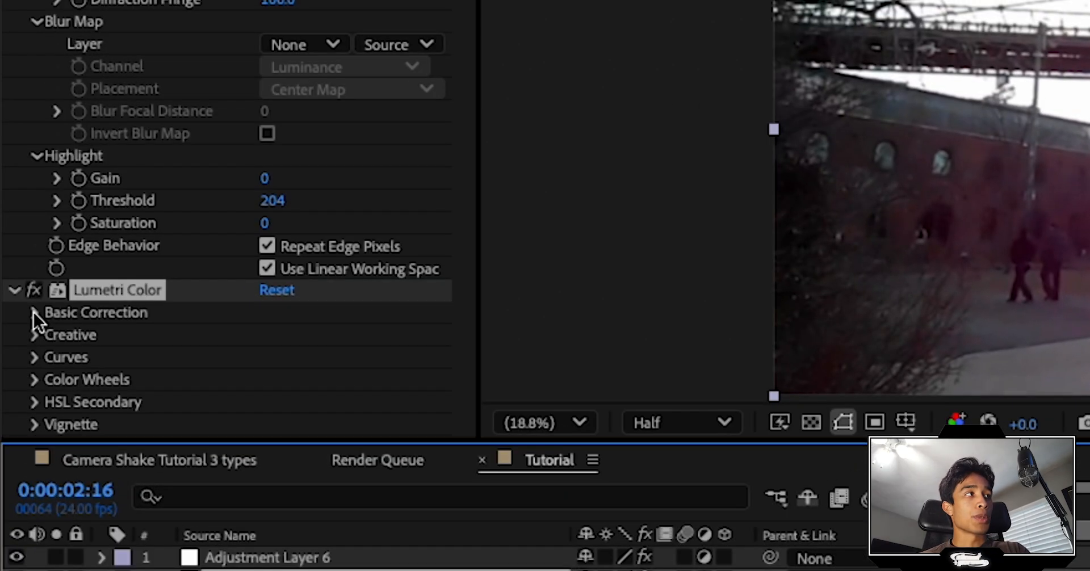
click(33, 312)
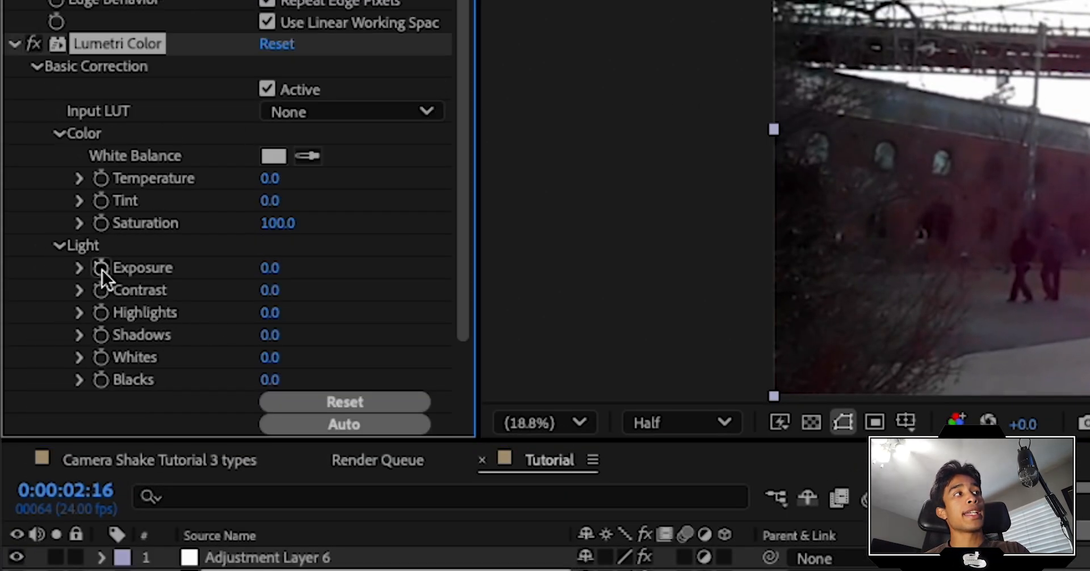
click(100, 267)
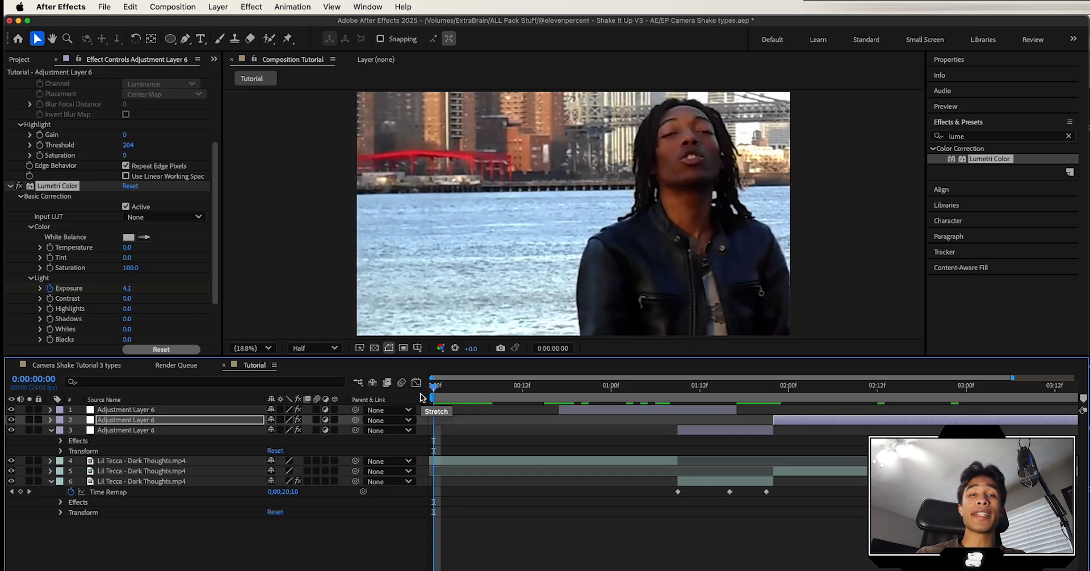
mouse_move(600, 375)
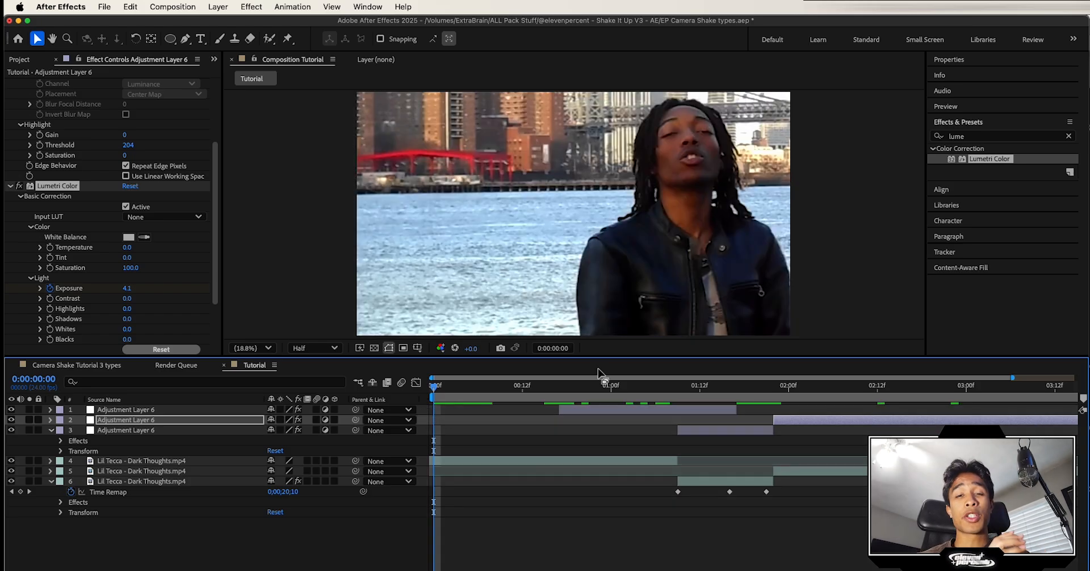